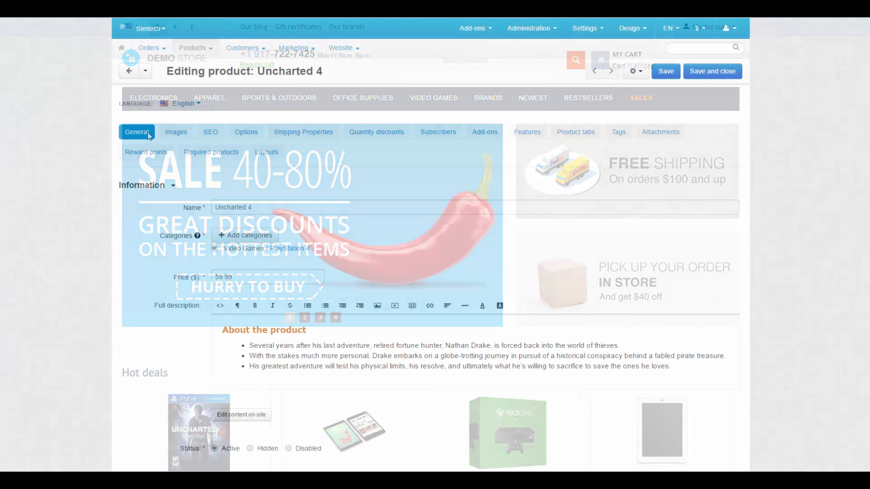
# Step: Show the Shipping Properties settings of the Uncharted 4 product
pyautogui.click(304, 132)
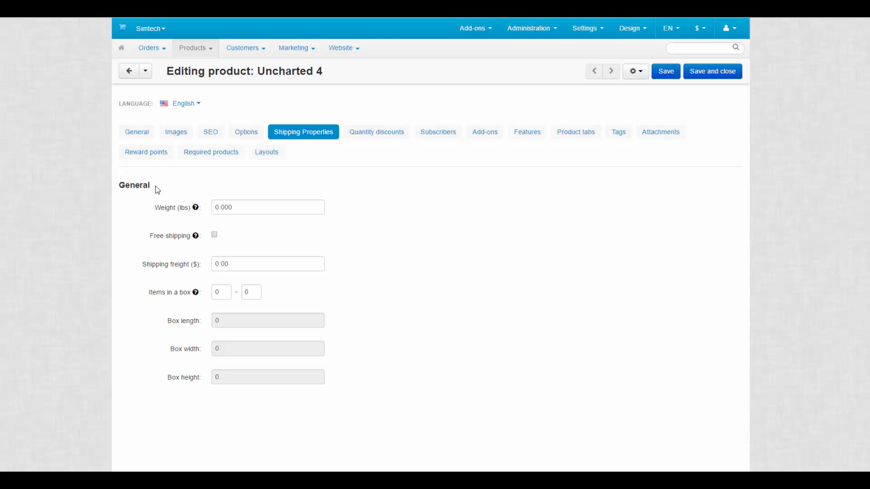
# Step: Set the product weight to 0.30 lbs
pyautogui.click(267, 207)
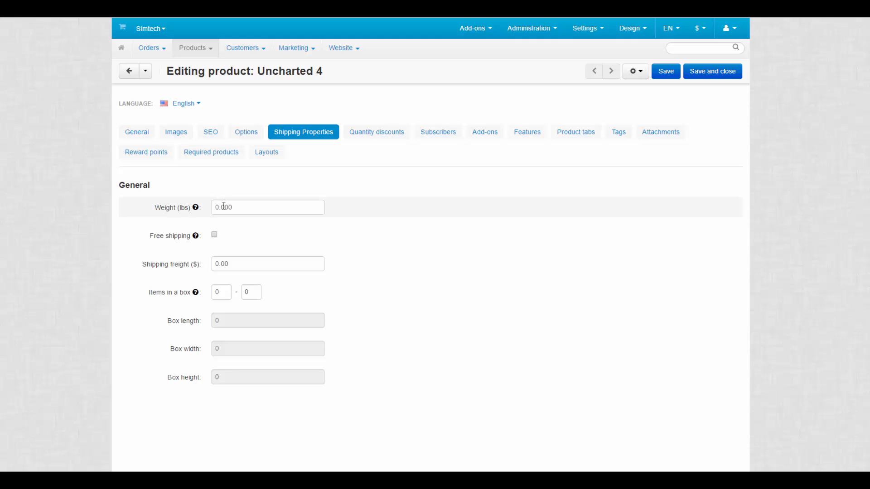
pyautogui.click(267, 207)
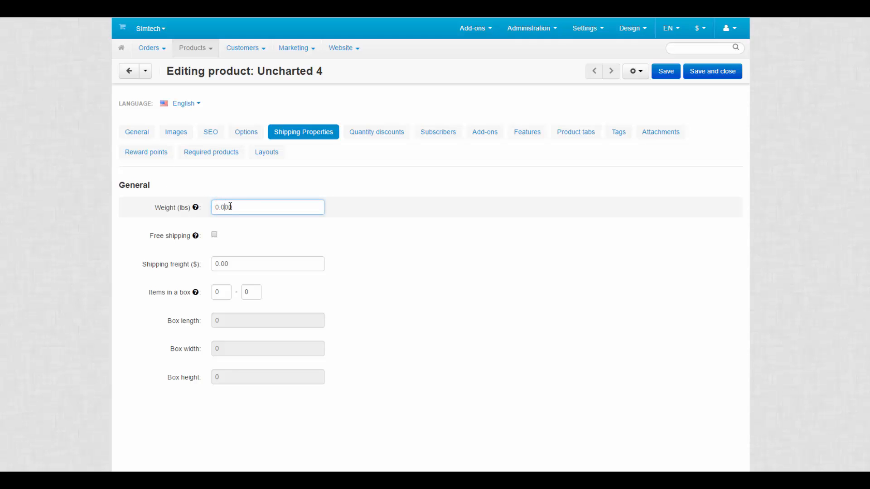
pyautogui.write('0.30')
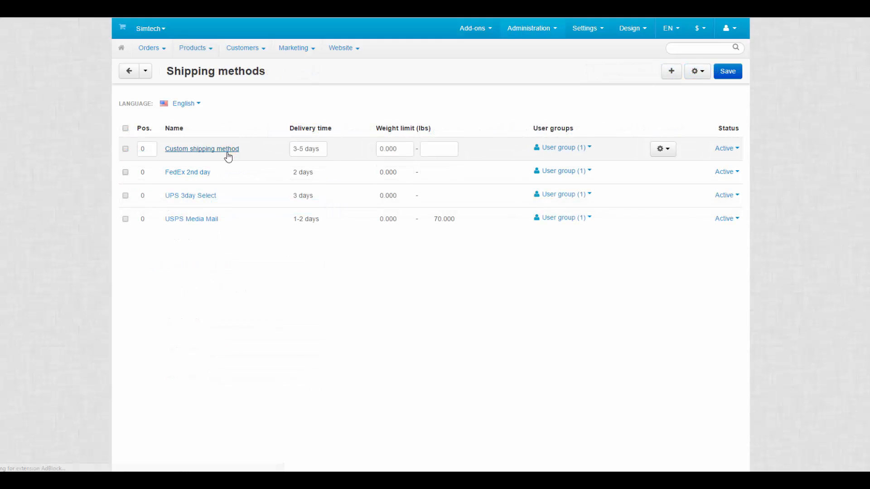
# Step: Review the Custom shipping method and mark Uncharted 4 as shipping for free
pyautogui.click(201, 149)
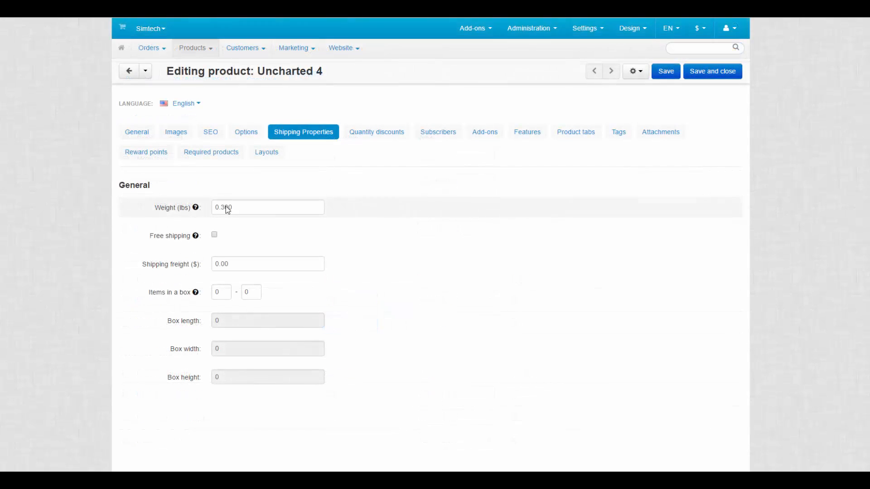
pyautogui.click(215, 235)
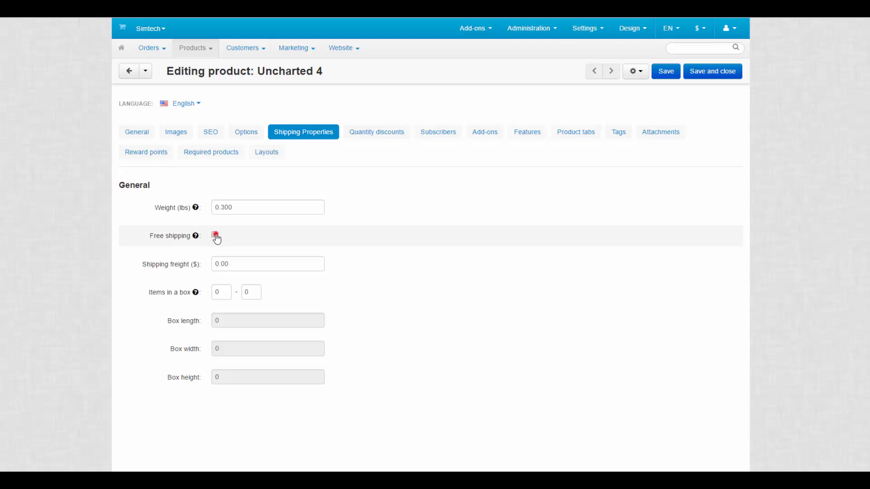
pyautogui.click(215, 235)
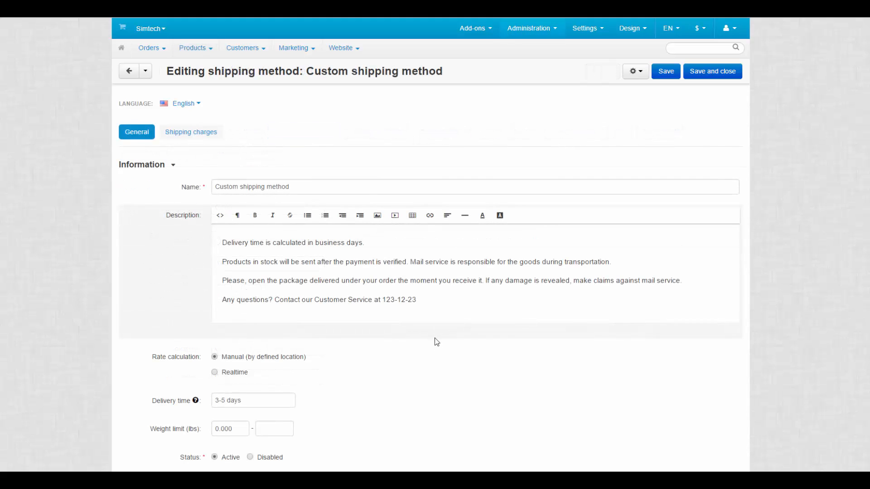
pyautogui.scroll(-3)
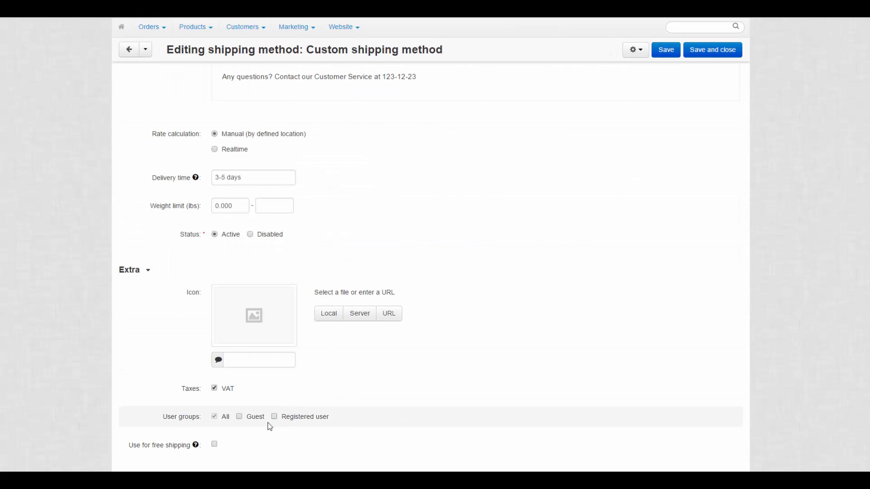
pyautogui.click(214, 444)
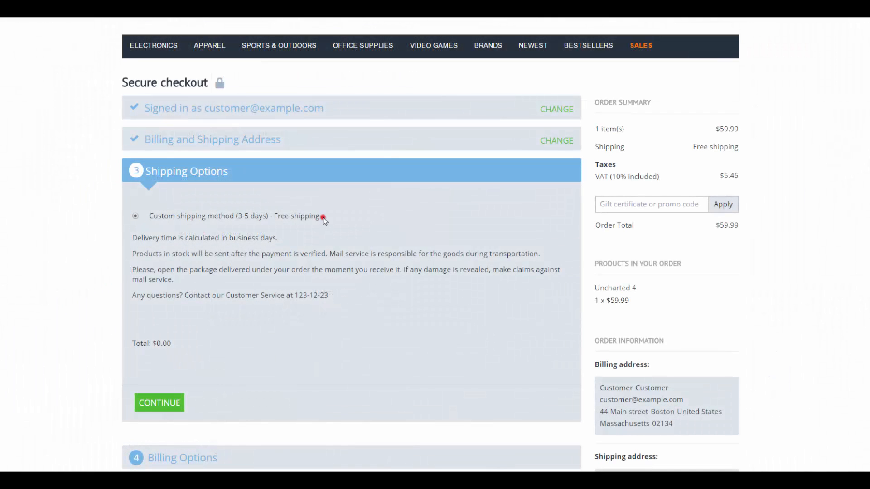
pyautogui.moveTo(175, 347)
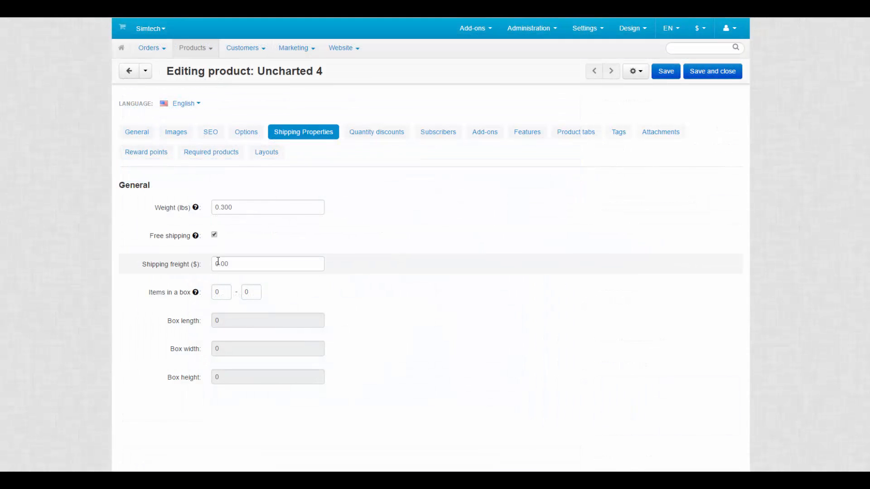
# Step: Set the shipping freight to $5.00
pyautogui.click(267, 264)
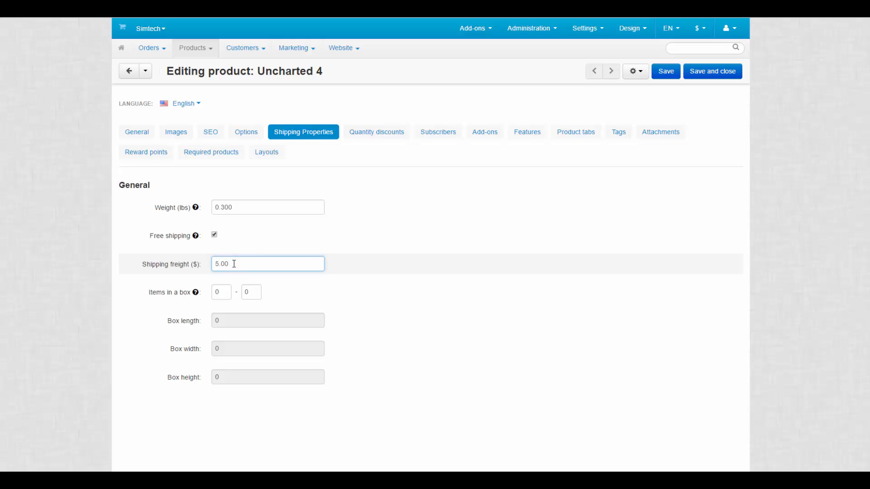
pyautogui.click(221, 292)
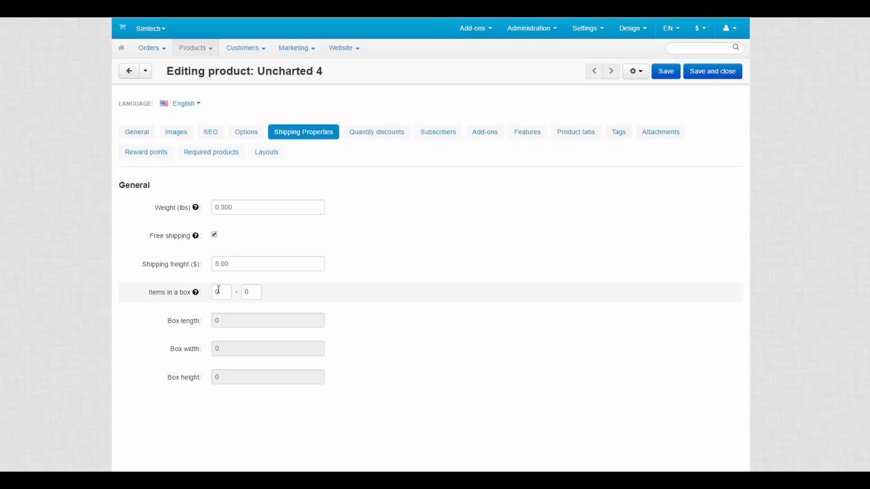
# Step: Allow 1 to 5 items per box with box length 50 and width 50
pyautogui.click(221, 292)
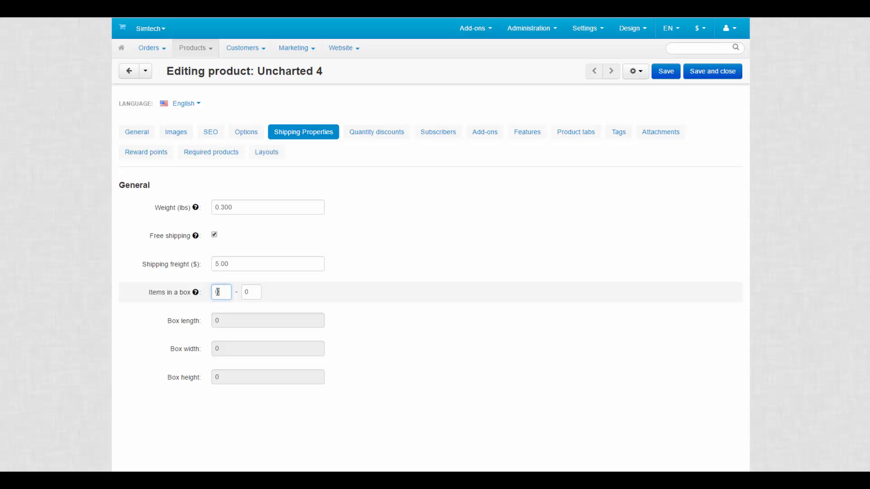
pyautogui.moveTo(194, 292)
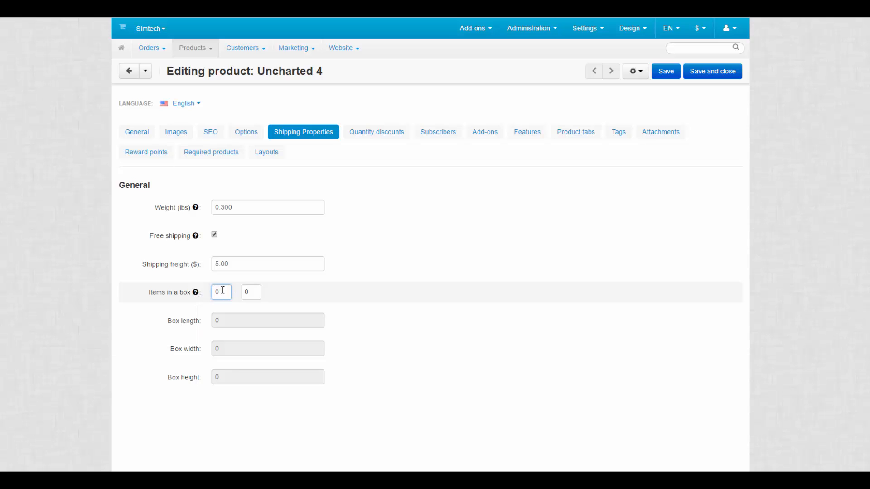
pyautogui.write('1')
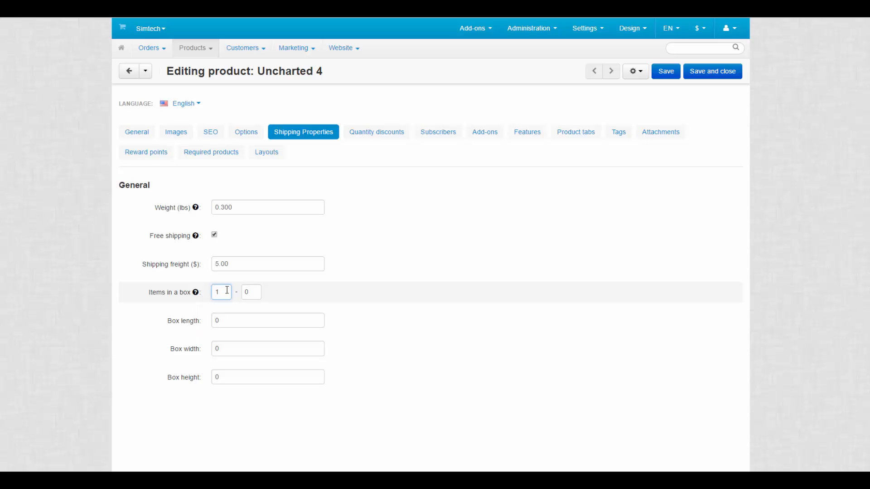
pyautogui.write('5')
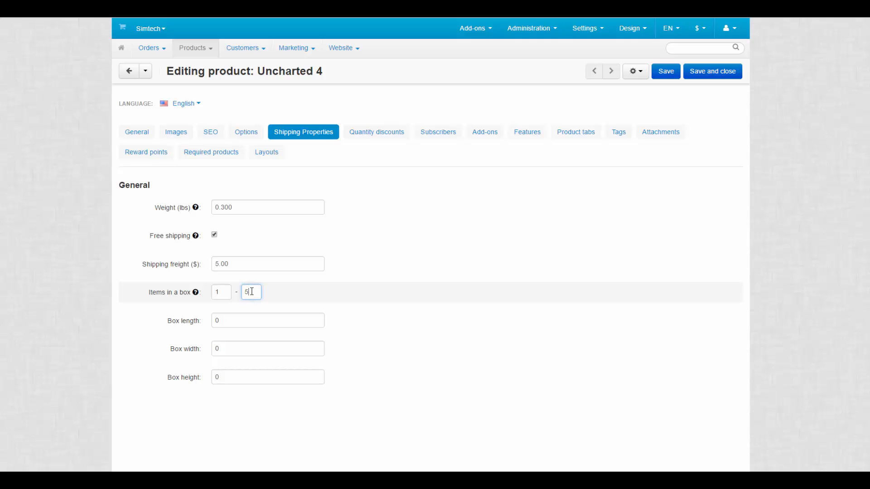
pyautogui.write('50')
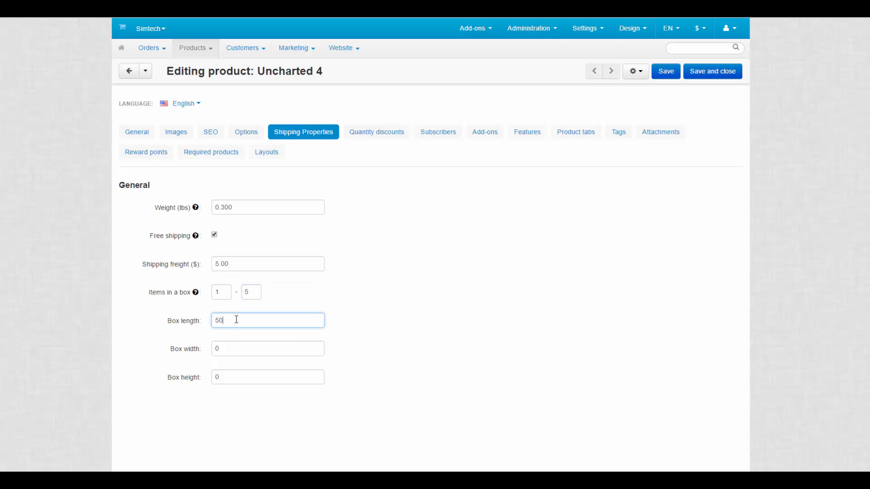
pyautogui.write('50')
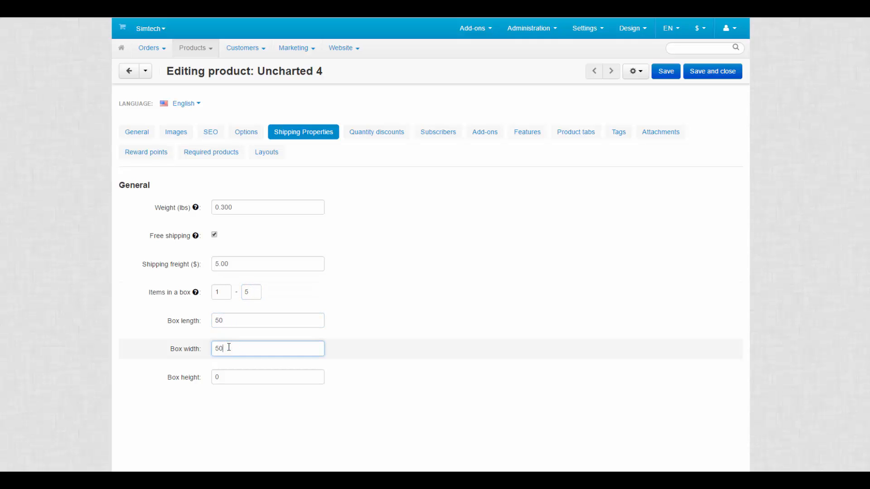